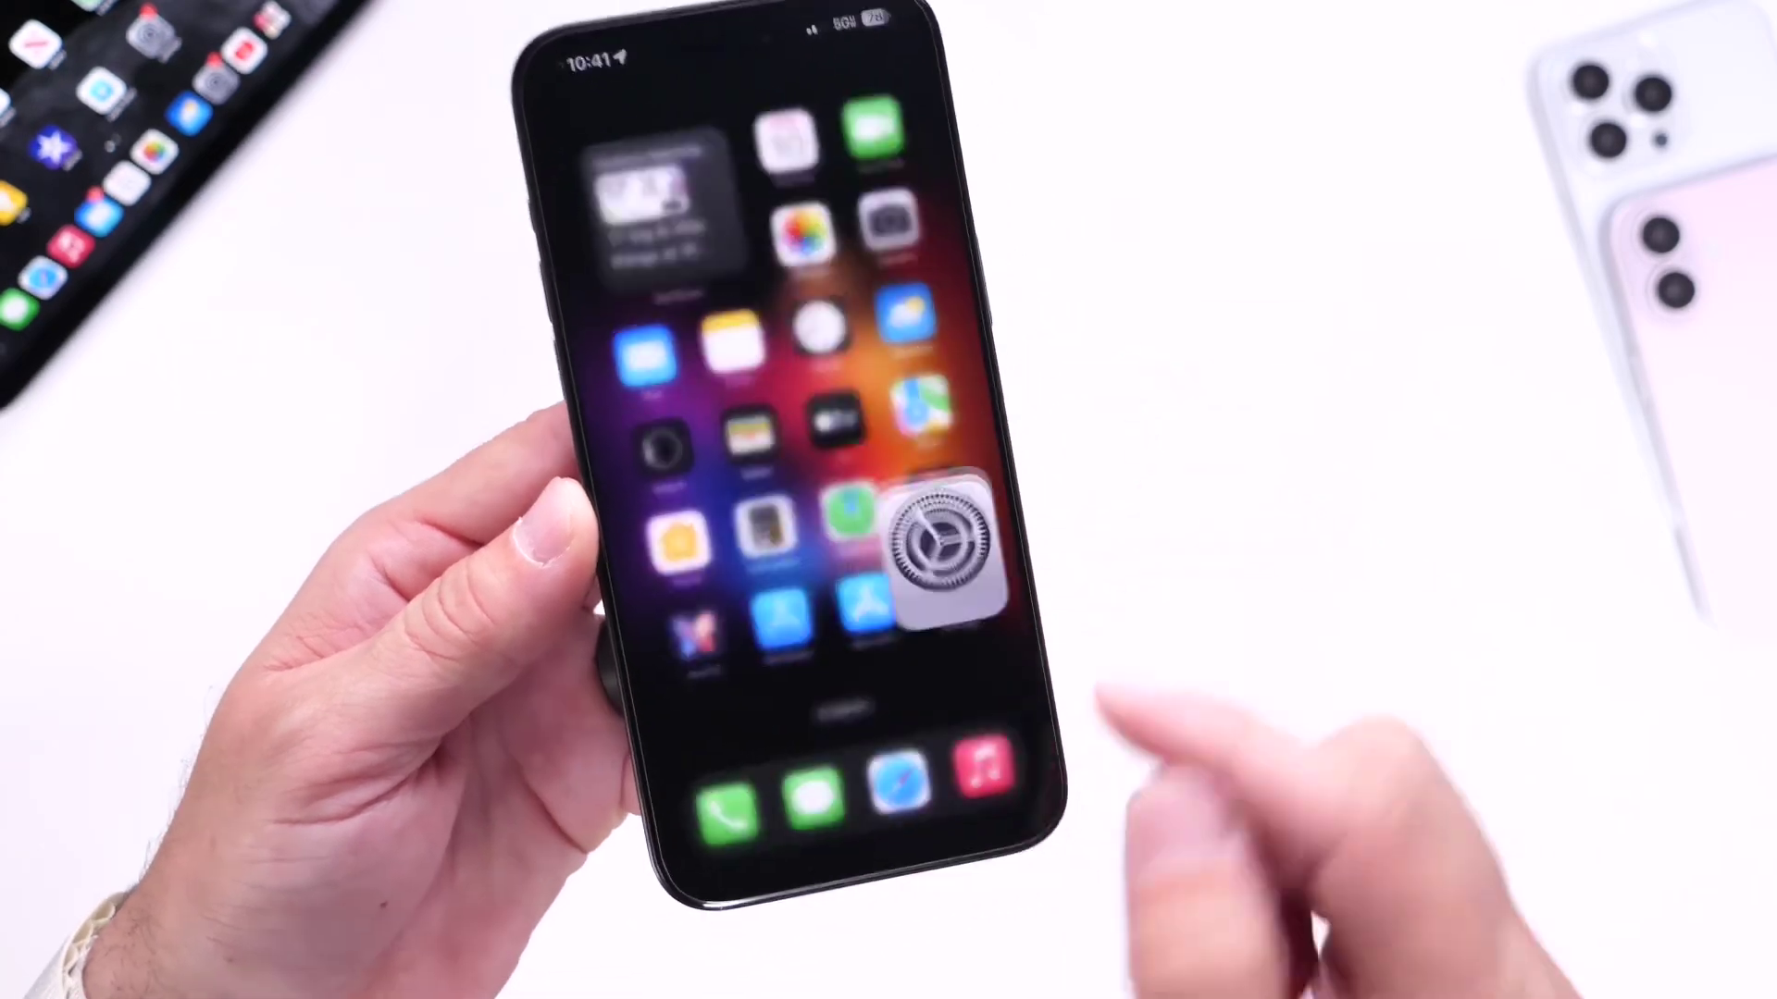
Open Settings and reach the Apple ID account page
{"action": "left_click", "coordinate": [942, 546]}
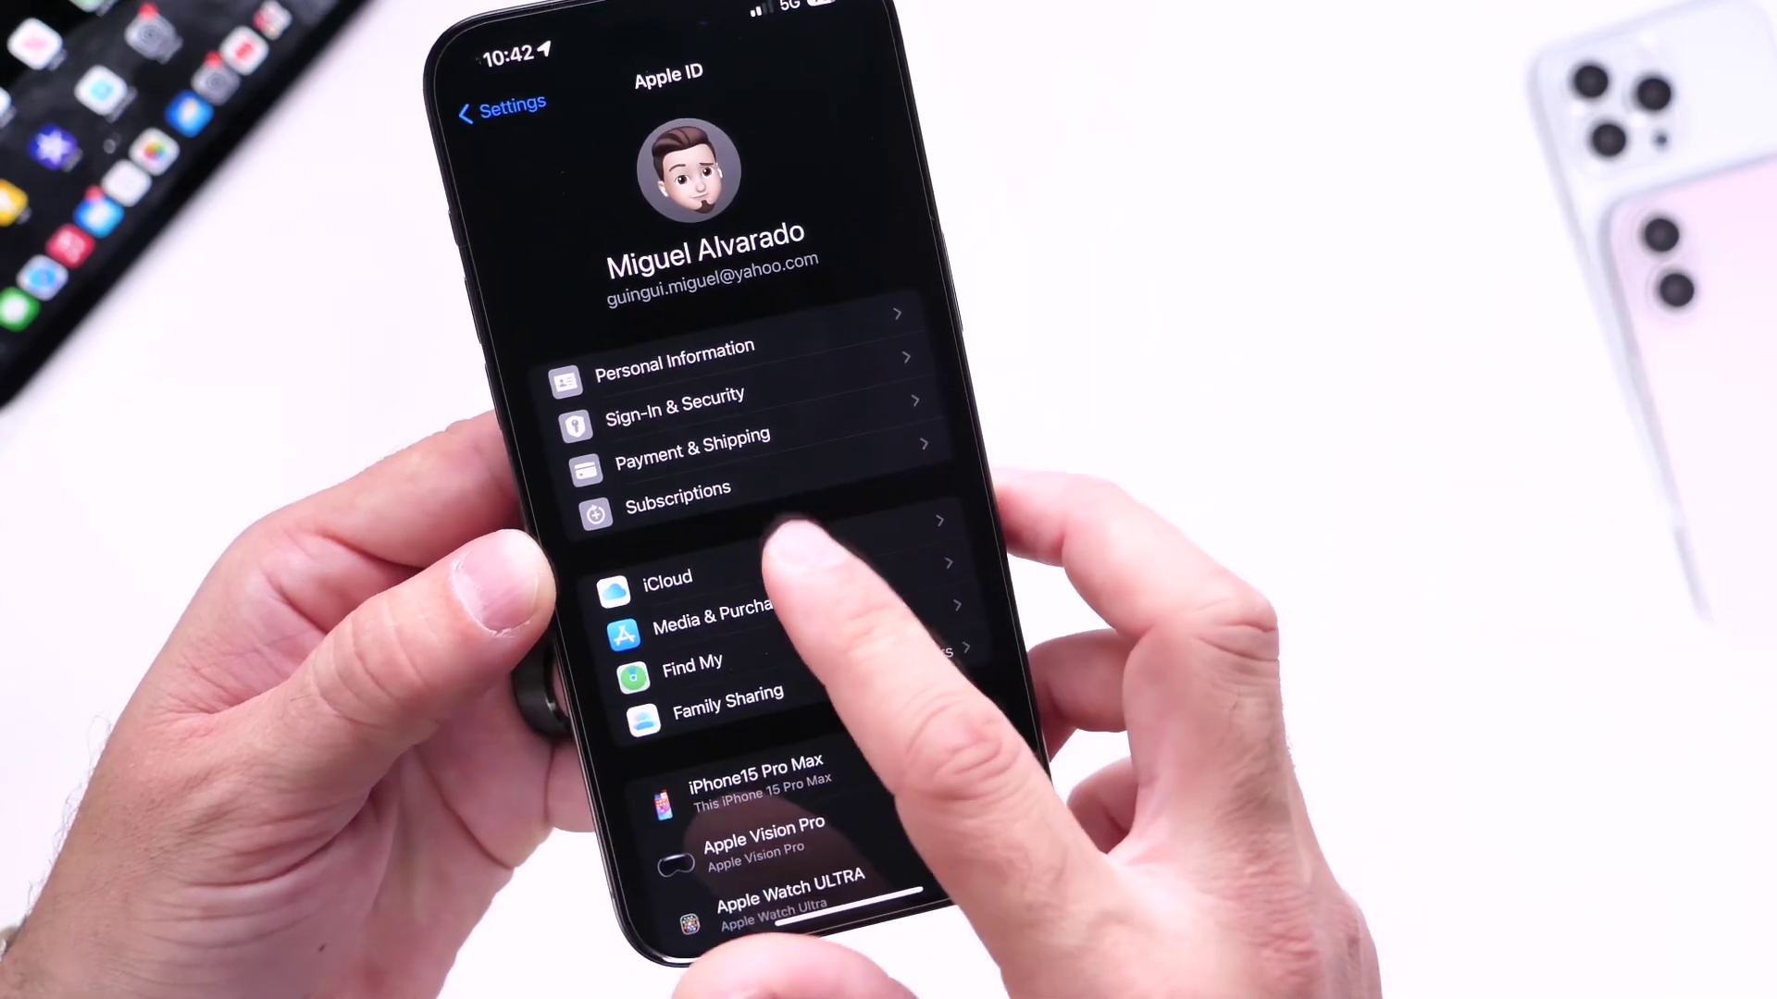
Review iCloud storage (86.4 GB of 200 GB used) and return to the main Settings list
{"action": "left_click", "coordinate": [664, 577]}
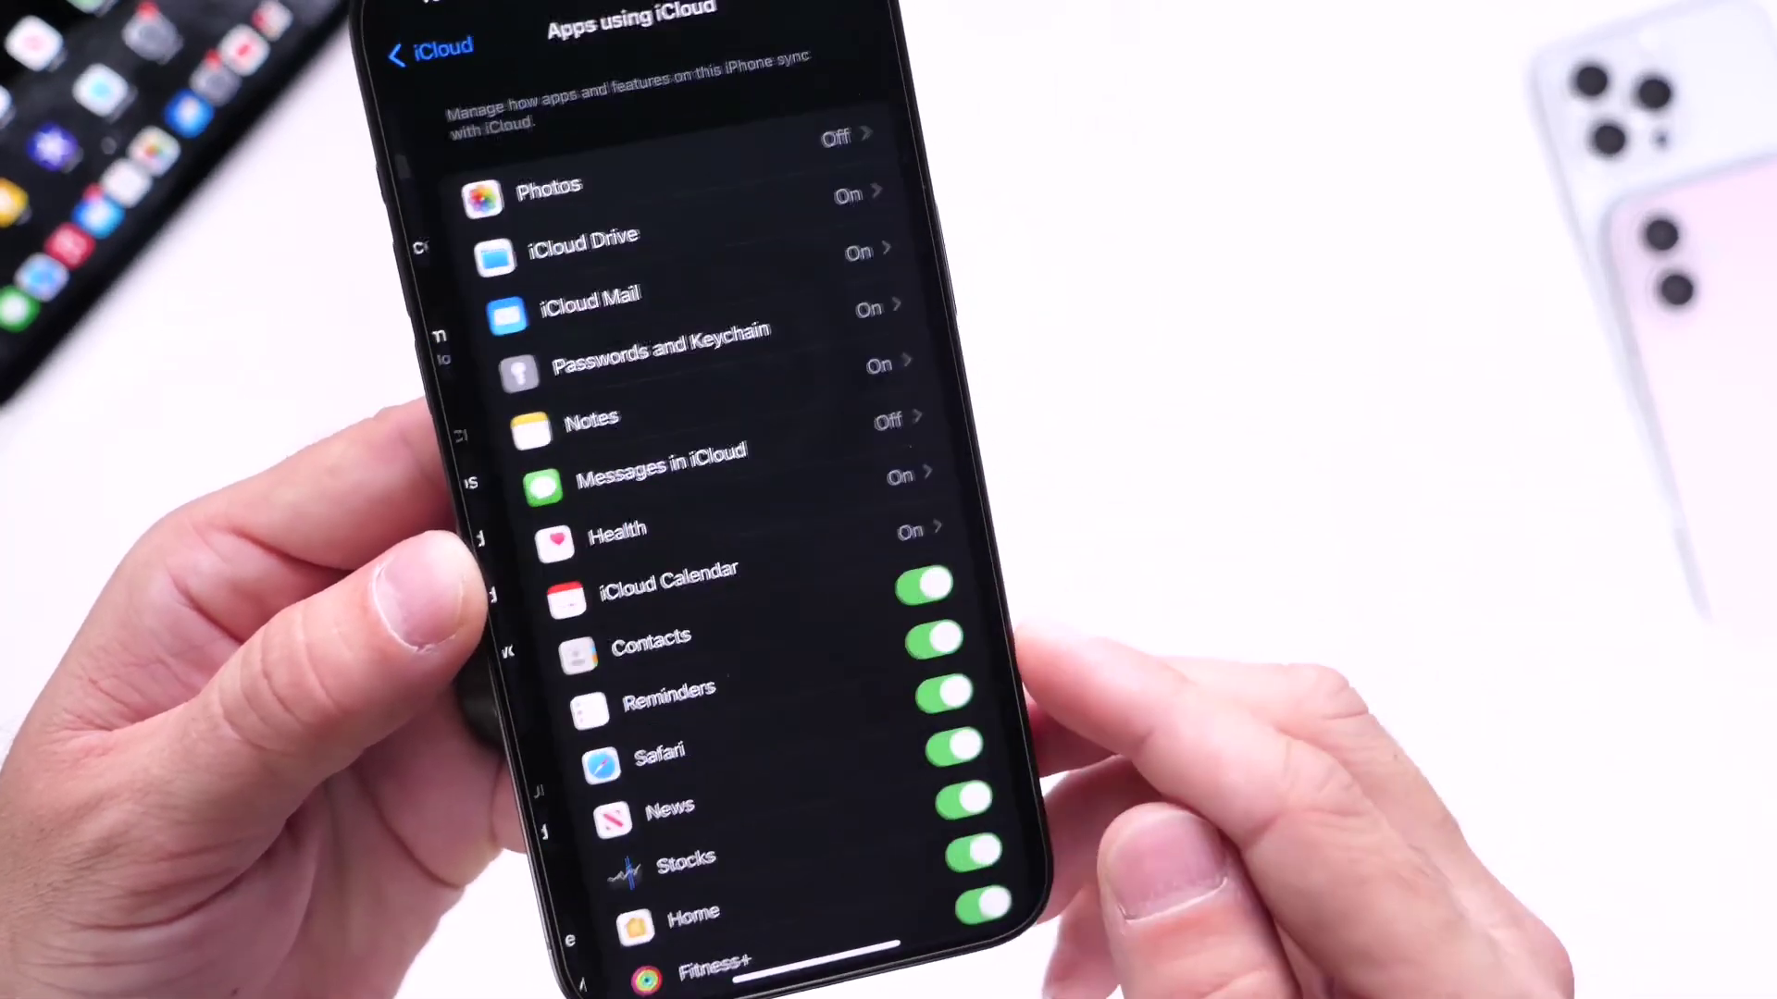
{"action": "left_click", "coordinate": [553, 185]}
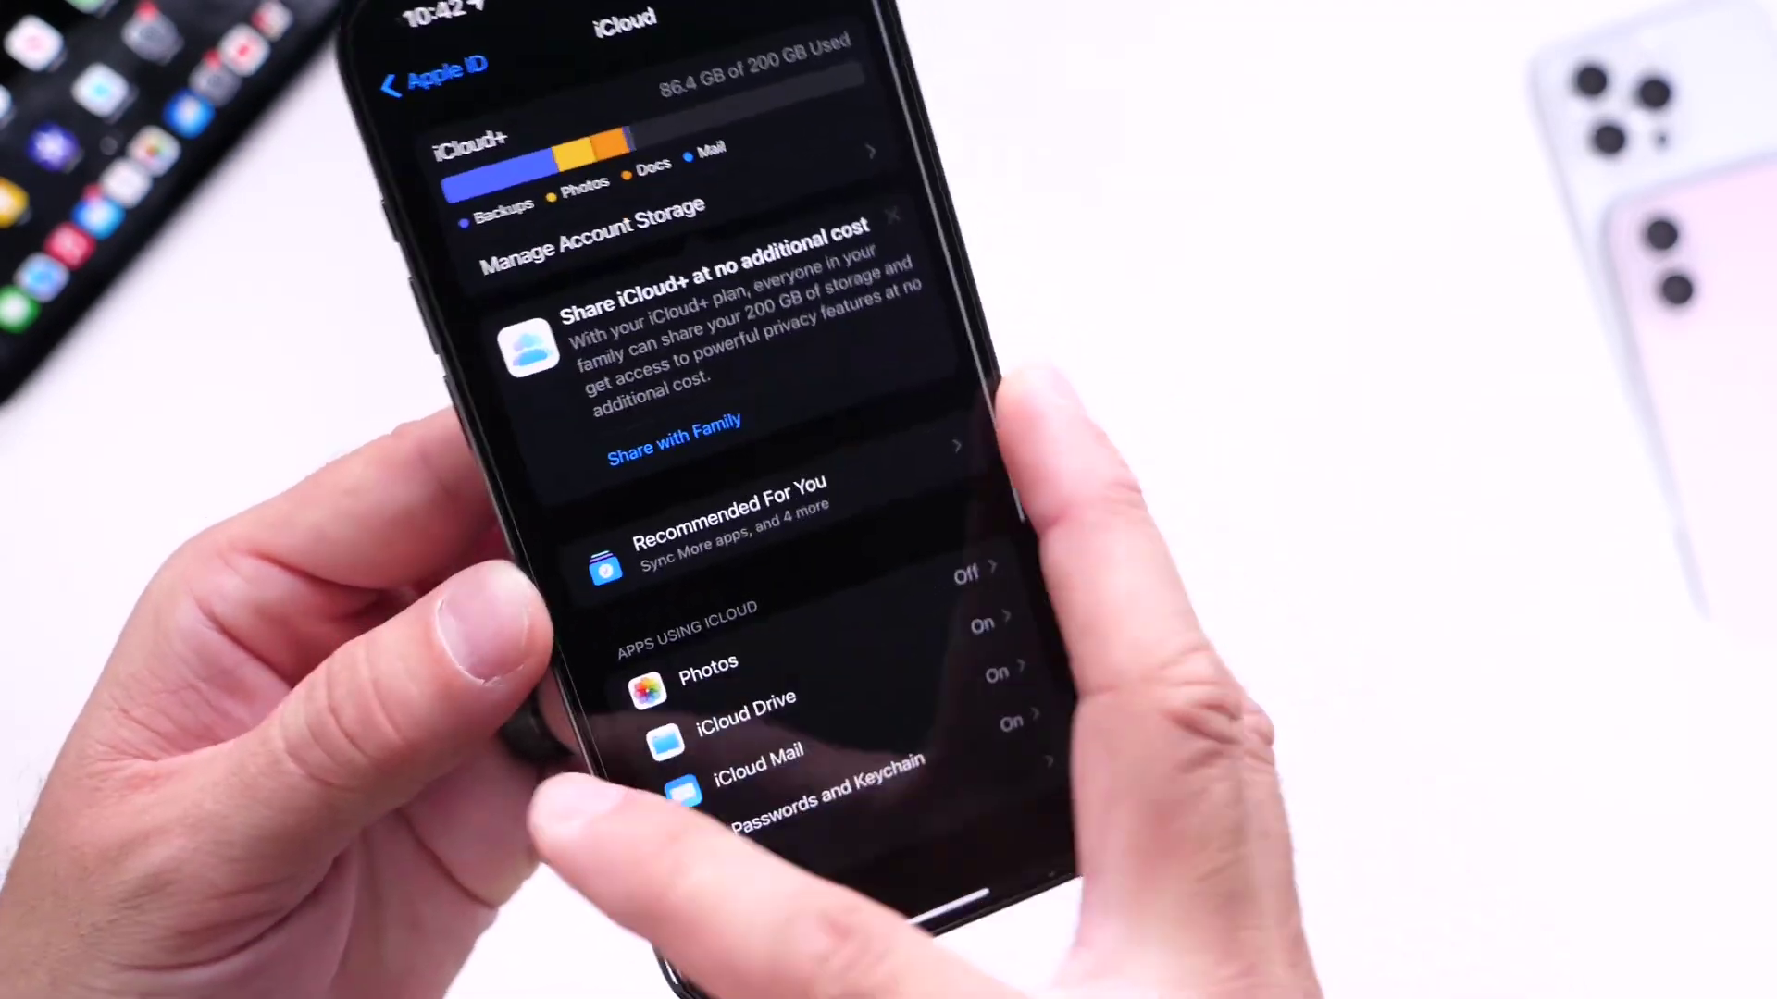
{"action": "left_click", "coordinate": [433, 79]}
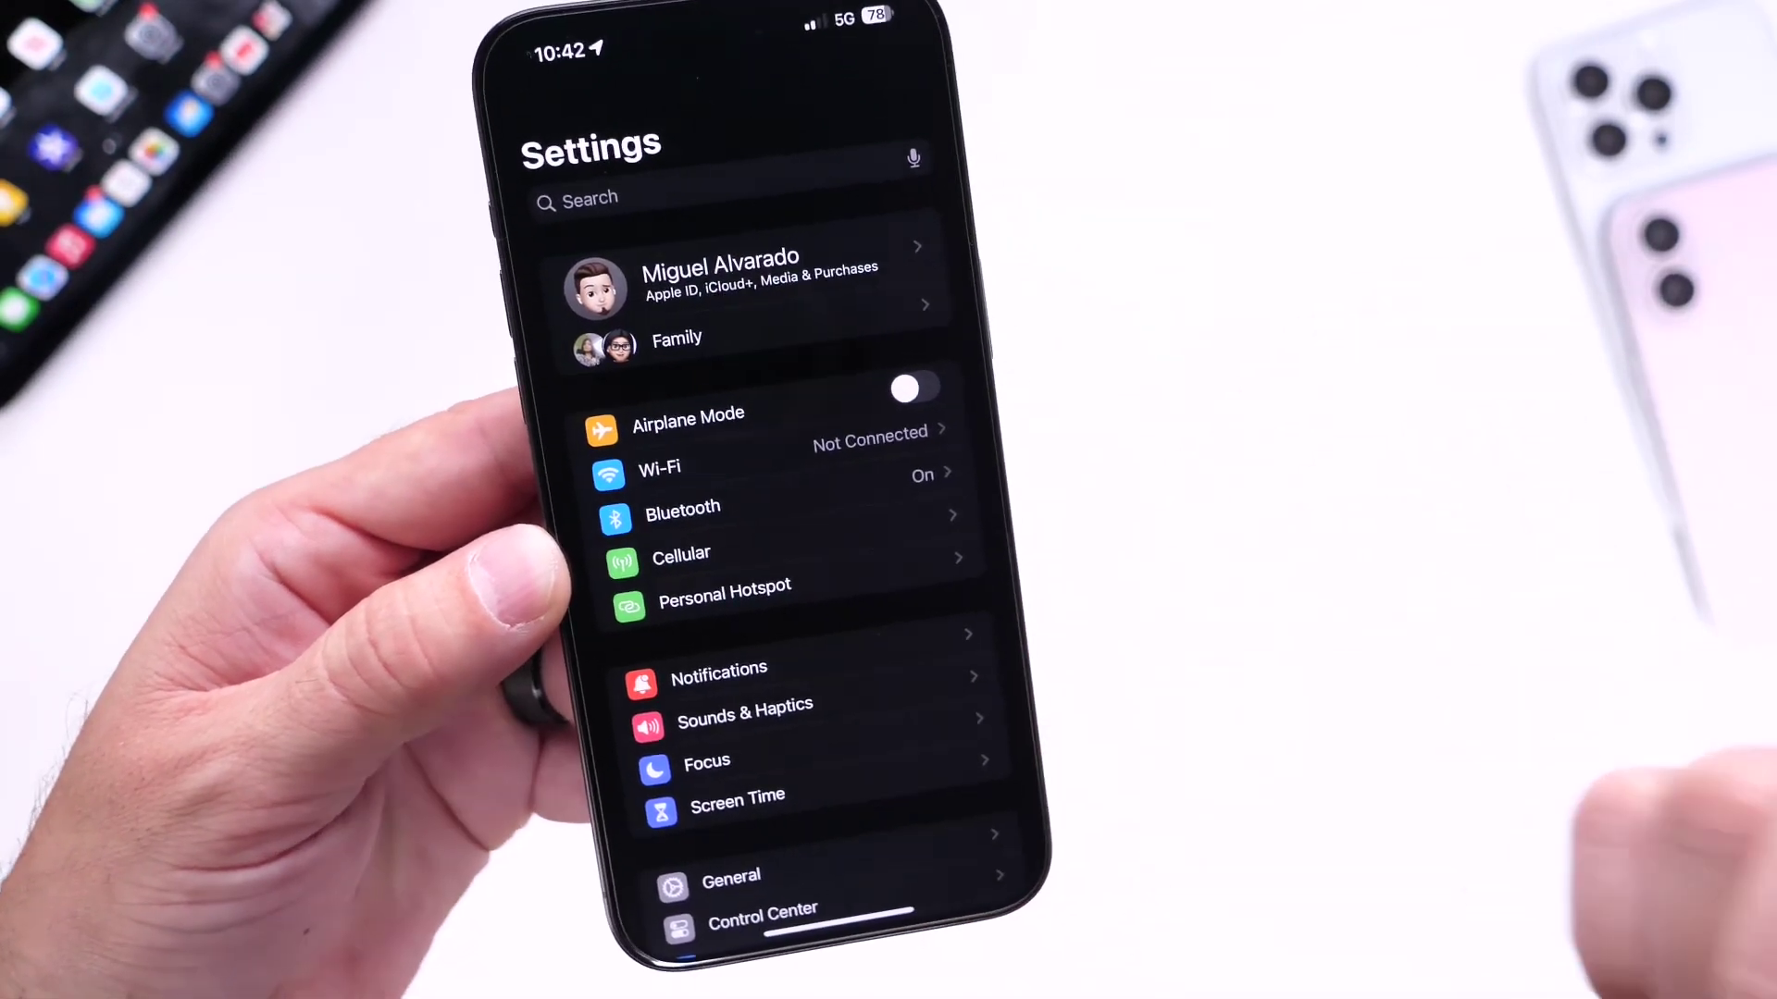
Scroll the main Settings list down toward General
{"action": "scroll", "scroll_direction": "down", "scroll_amount": 3}
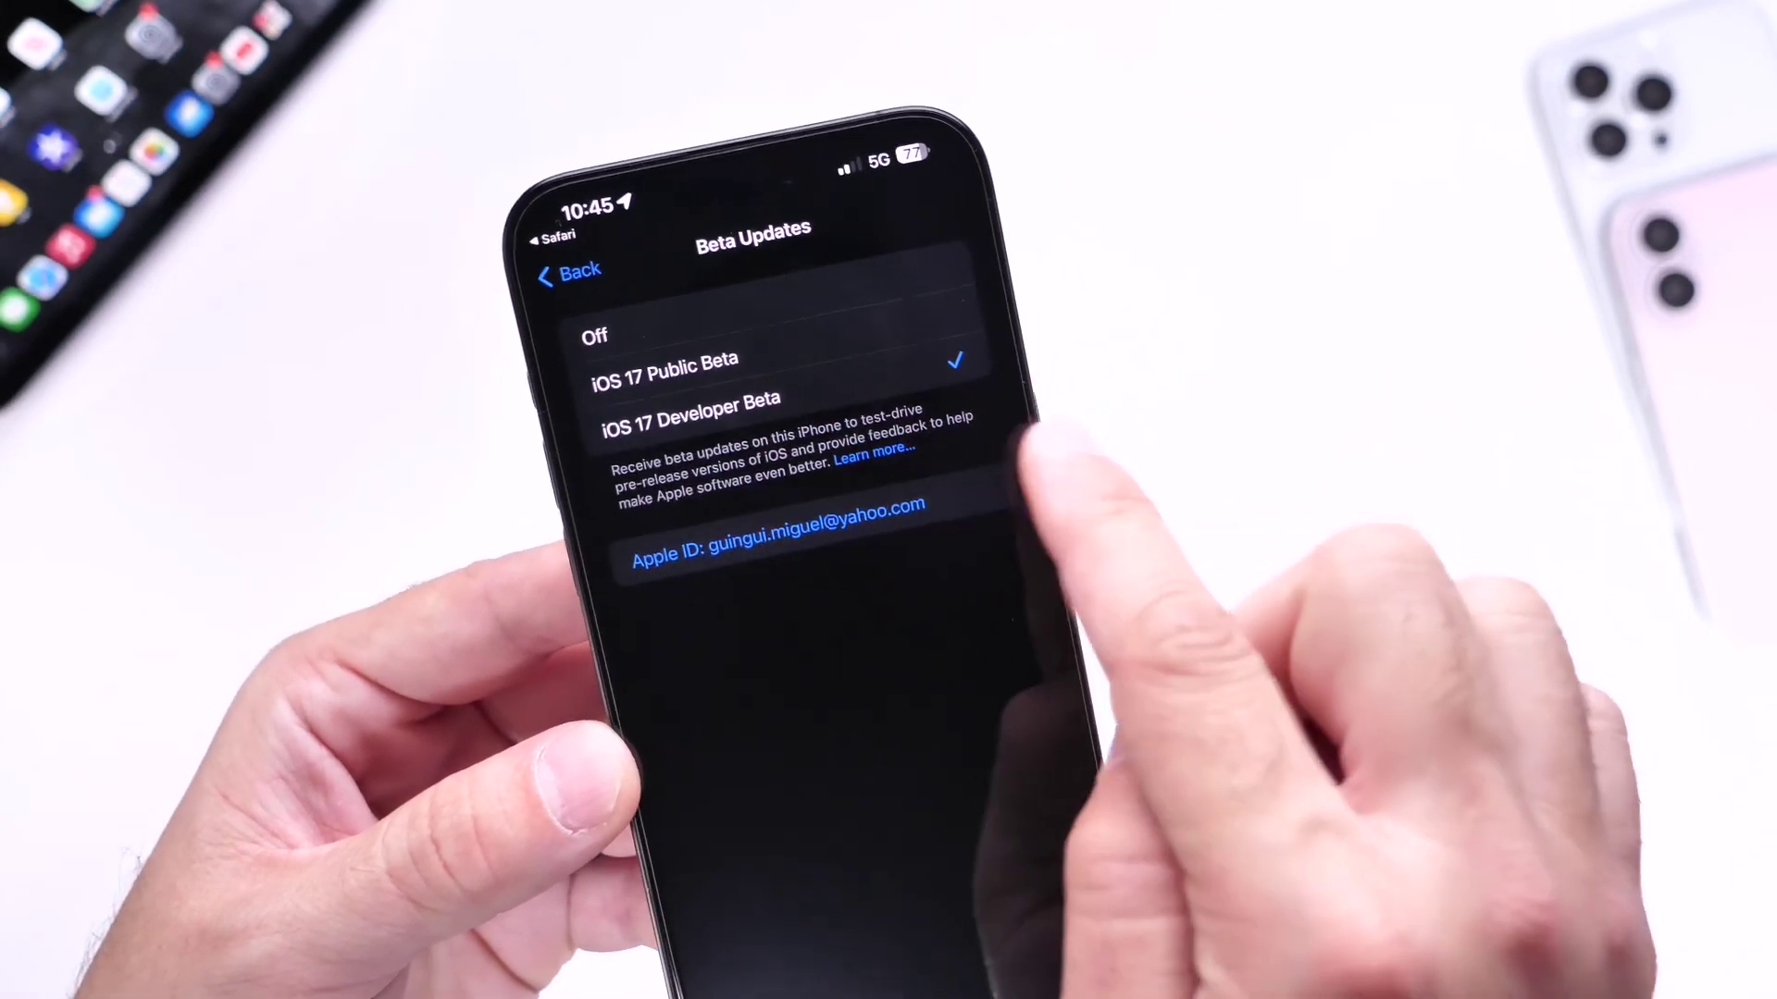
Select iOS 17 Developer Beta as the beta update track
{"action": "left_click", "coordinate": [561, 270]}
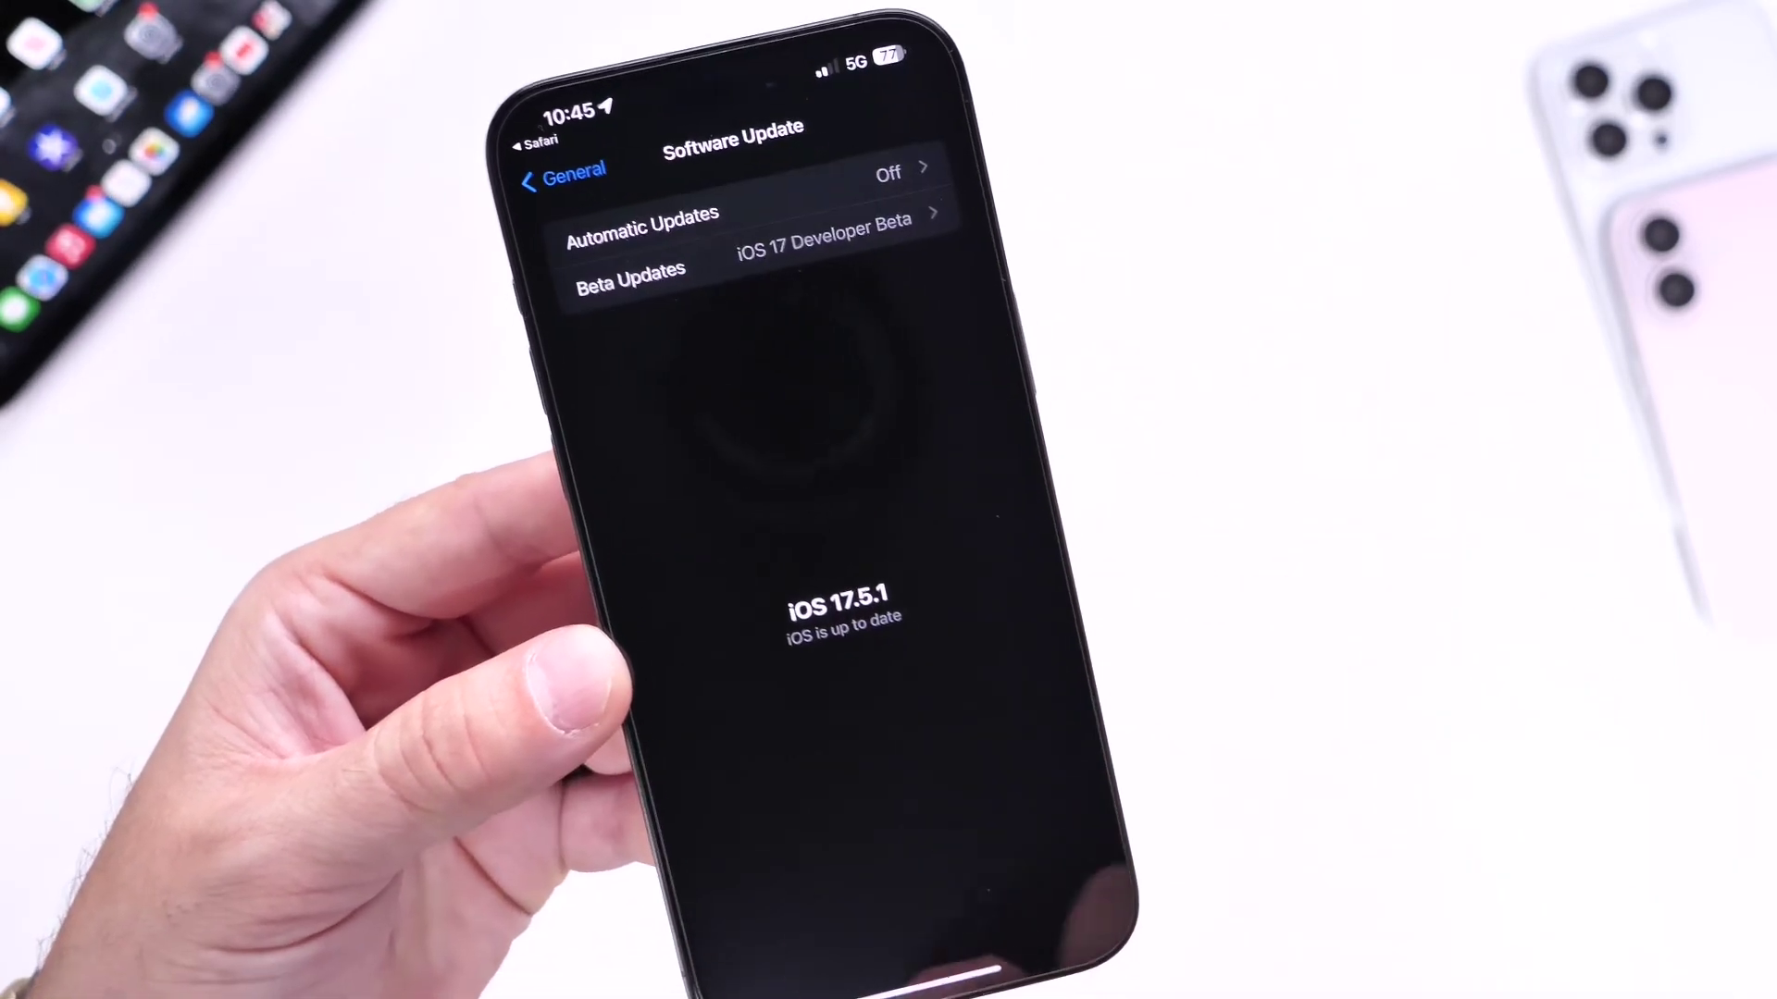